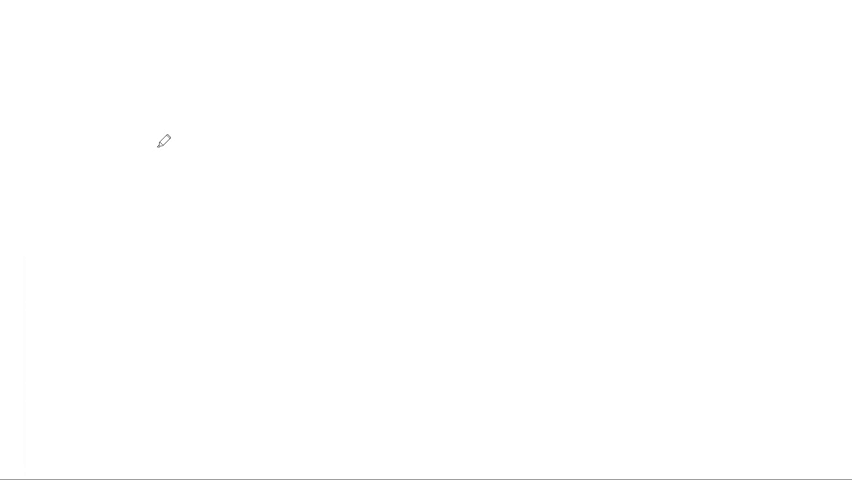
mouse_move(116, 148)
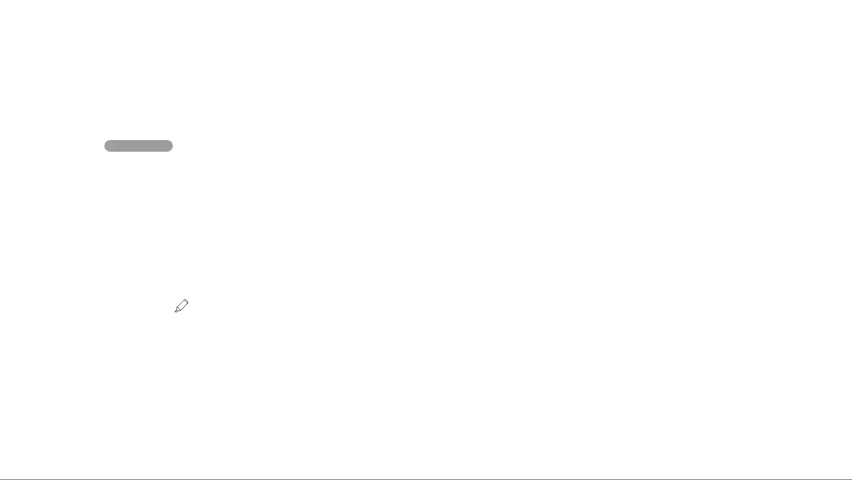
mouse_move(172, 146)
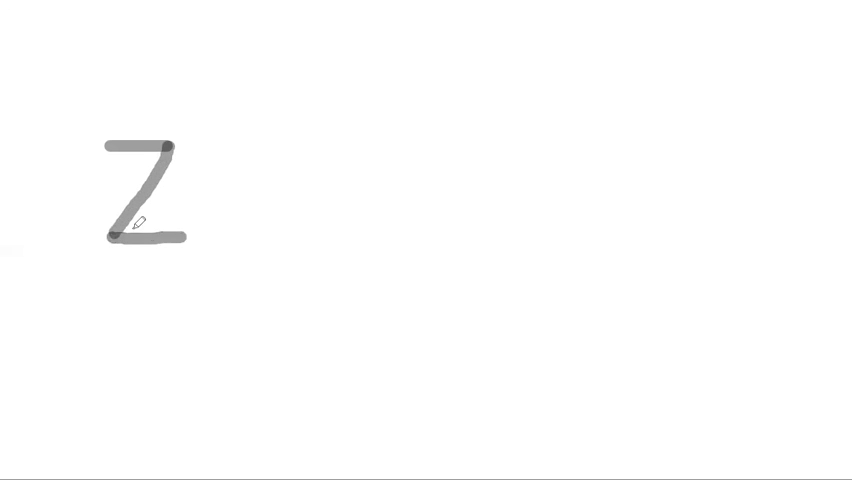
mouse_move(190, 140)
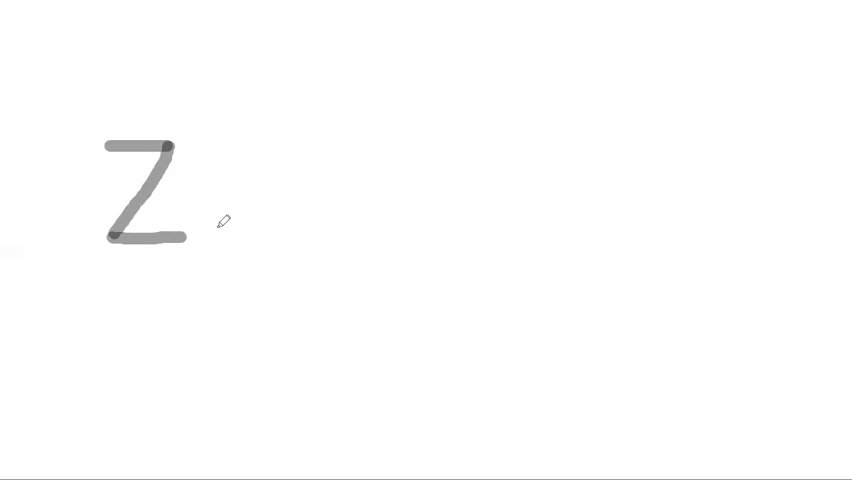
mouse_move(378, 138)
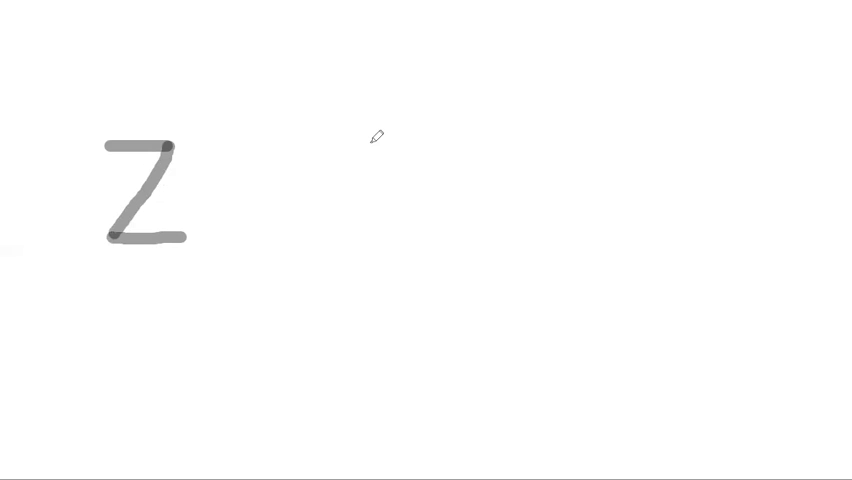
Draw the second and third gray capital Z letters near the top of the canvas
drag(372, 136, 432, 136)
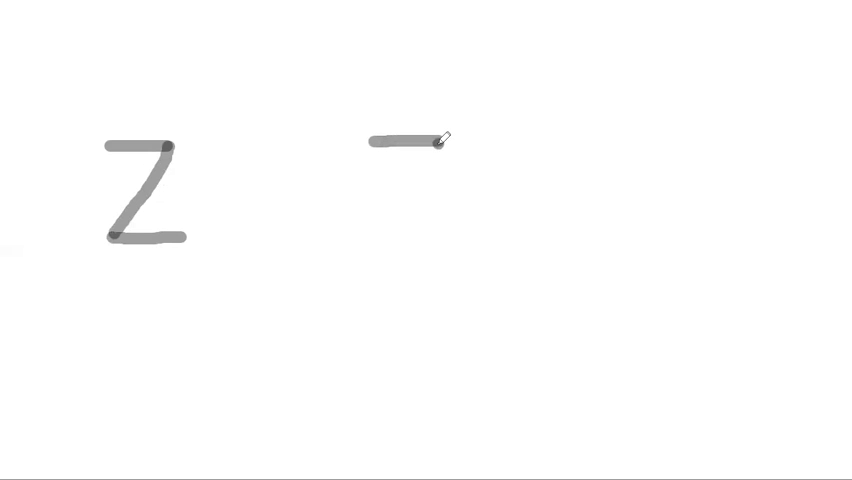
drag(444, 144, 388, 212)
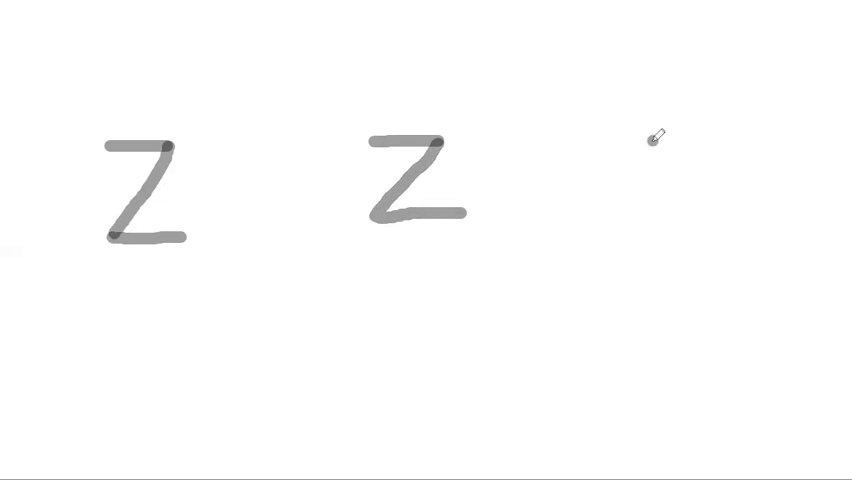
drag(650, 144, 724, 140)
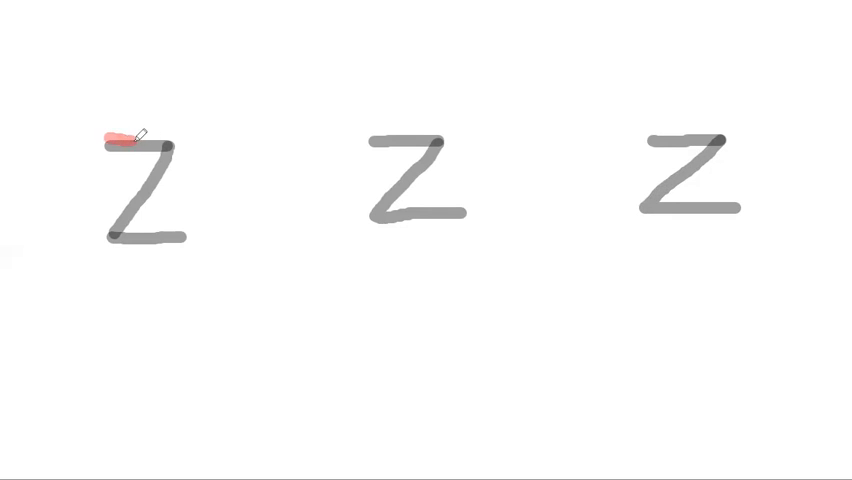
Trace the first, second and third Z letters with red strokes
drag(108, 140, 180, 160)
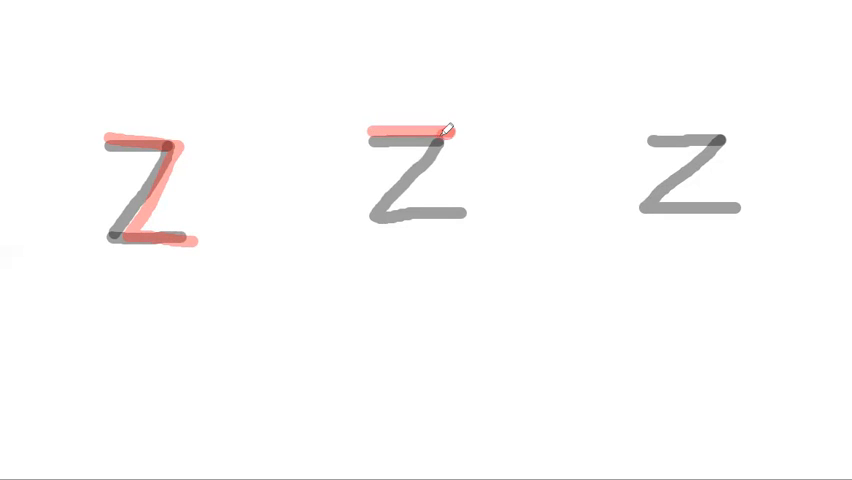
drag(446, 128, 360, 222)
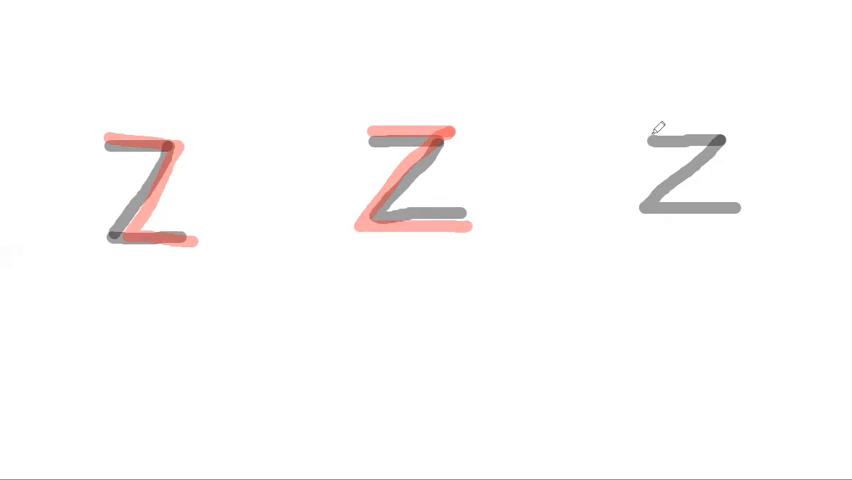
drag(656, 130, 710, 130)
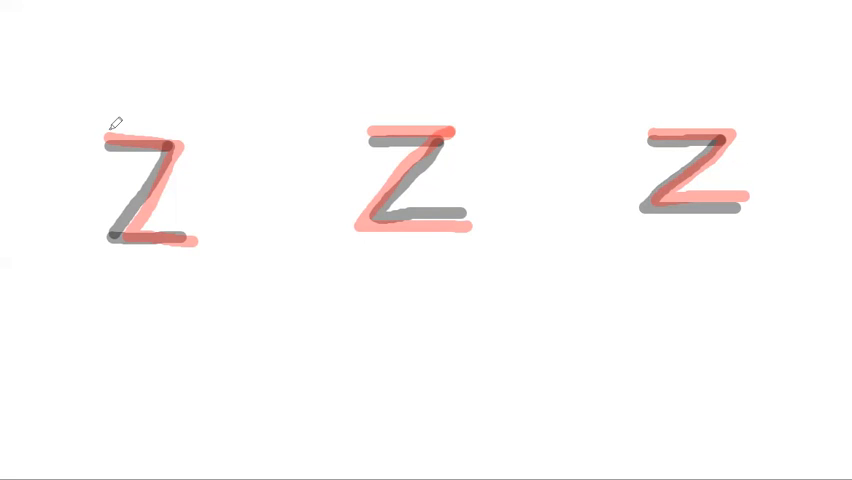
Trace each of the three Z letters again with blue strokes over the gray and red
drag(108, 130, 196, 128)
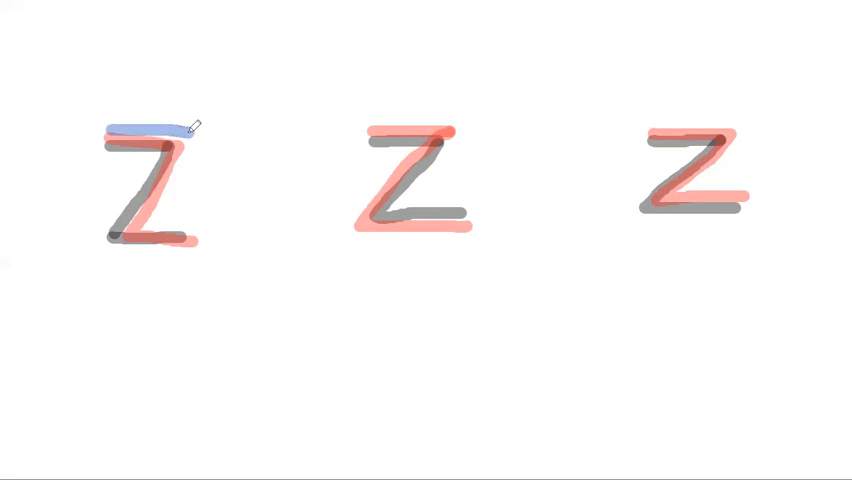
drag(190, 130, 140, 210)
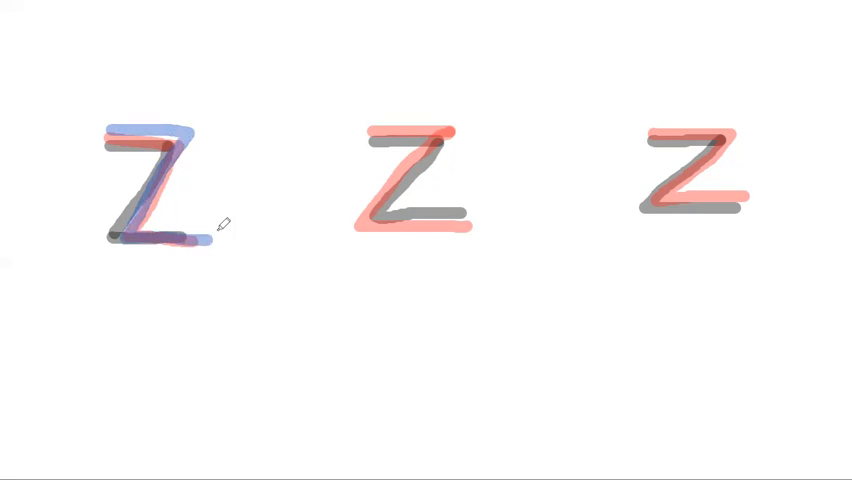
mouse_move(370, 116)
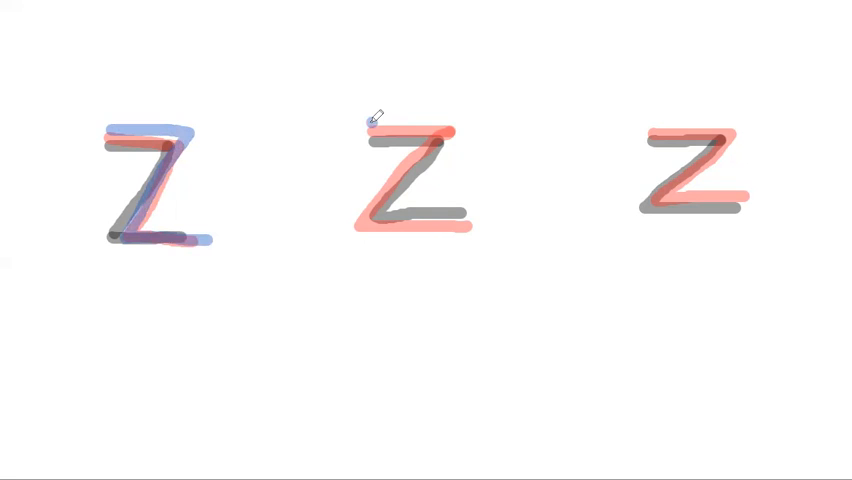
drag(370, 122, 456, 126)
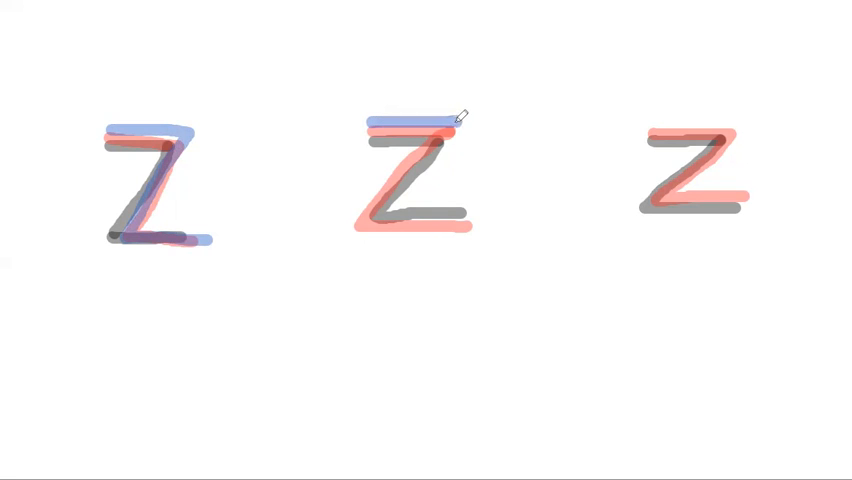
drag(452, 120, 390, 204)
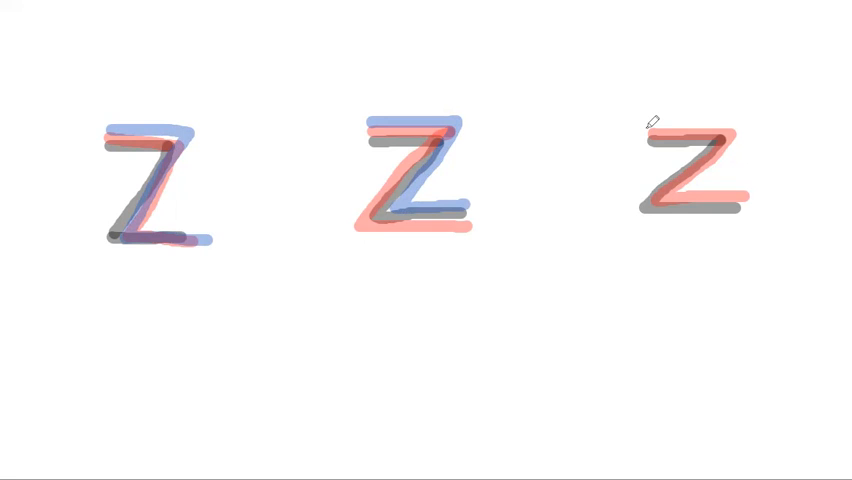
drag(650, 126, 736, 126)
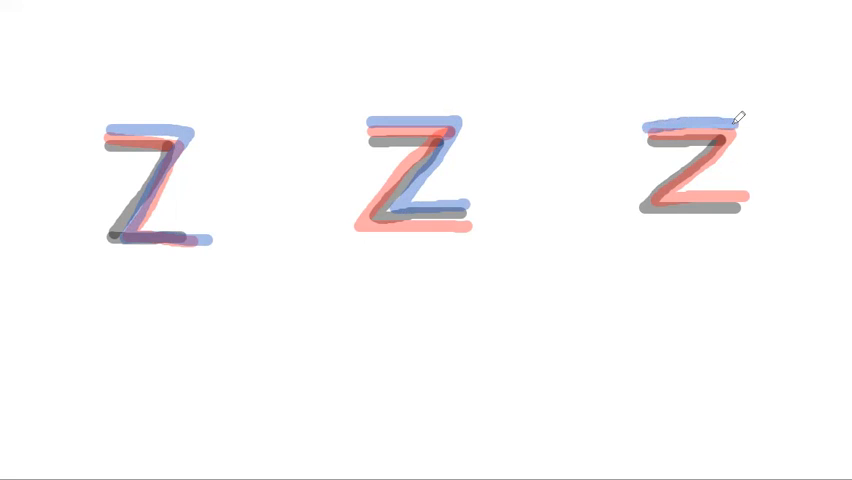
drag(730, 120, 656, 204)
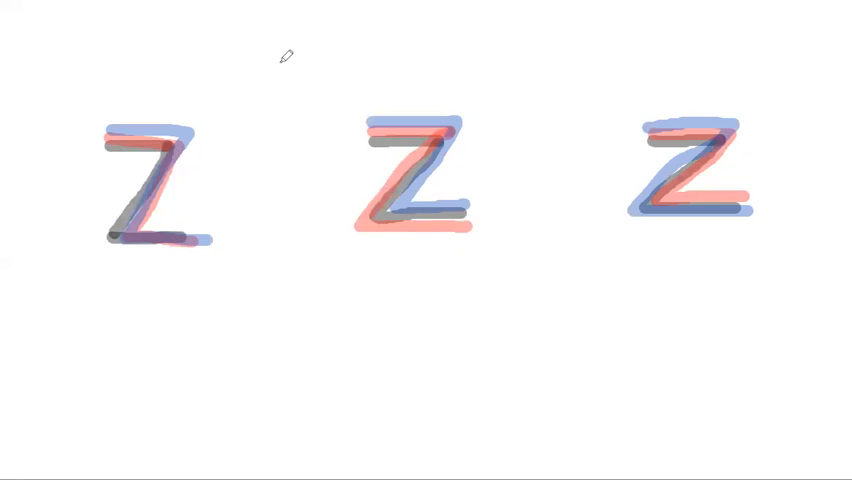
mouse_move(200, 304)
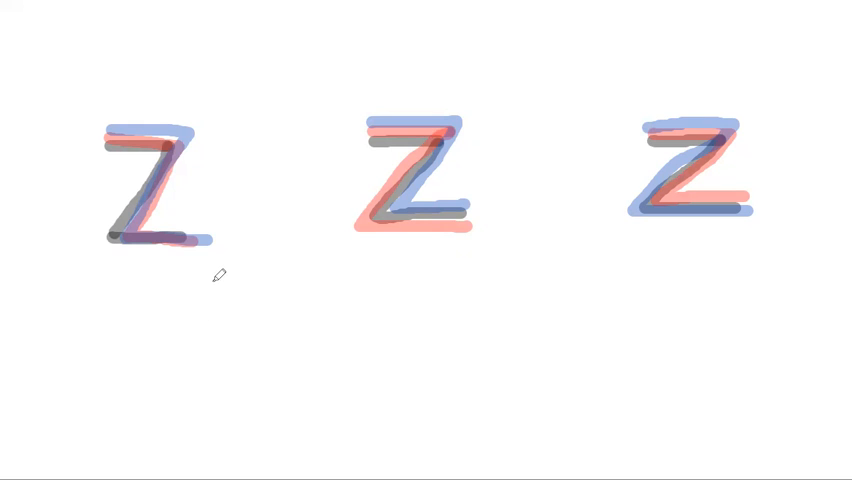
Handwrite the gray letters 'b' and 'u' below the first Z, starting 'buzz'
drag(212, 280, 210, 360)
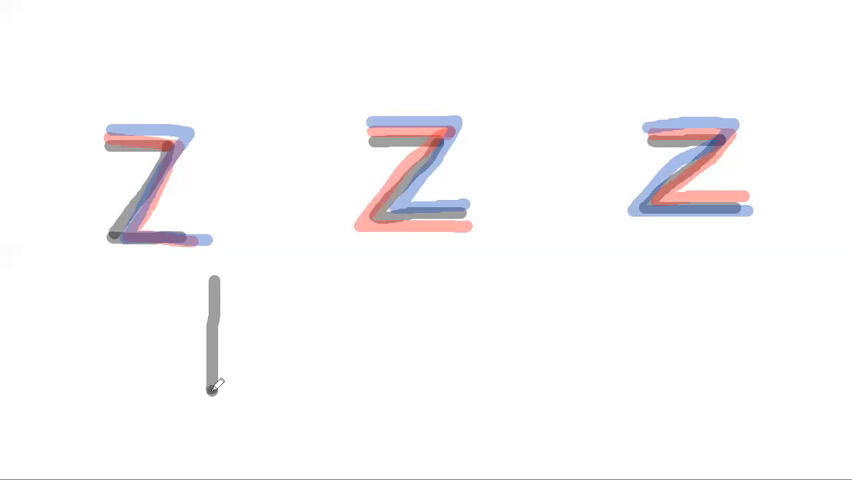
drag(212, 390, 230, 350)
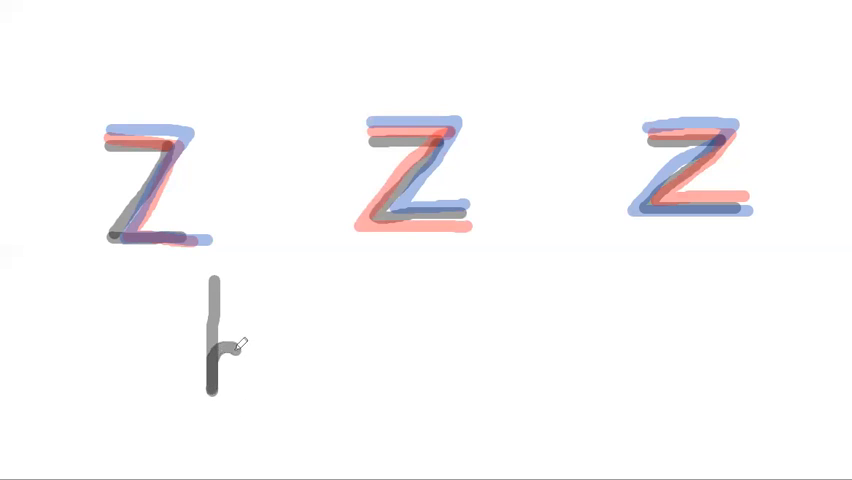
drag(230, 344, 224, 396)
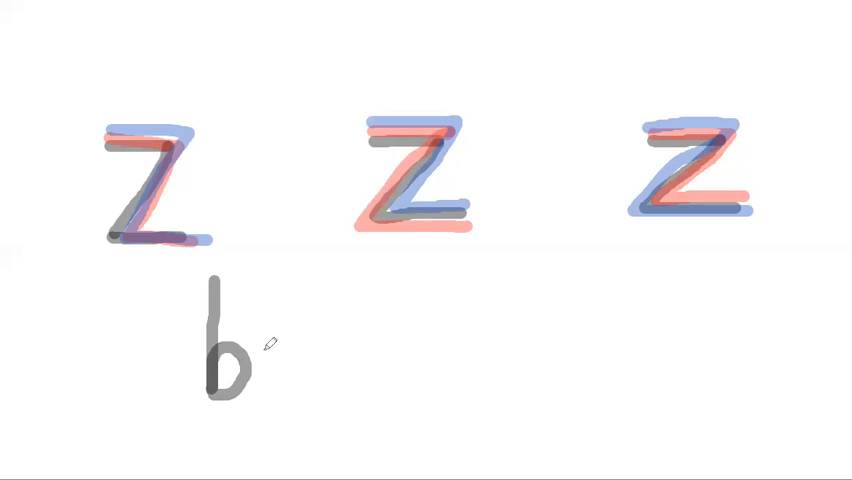
drag(264, 344, 284, 396)
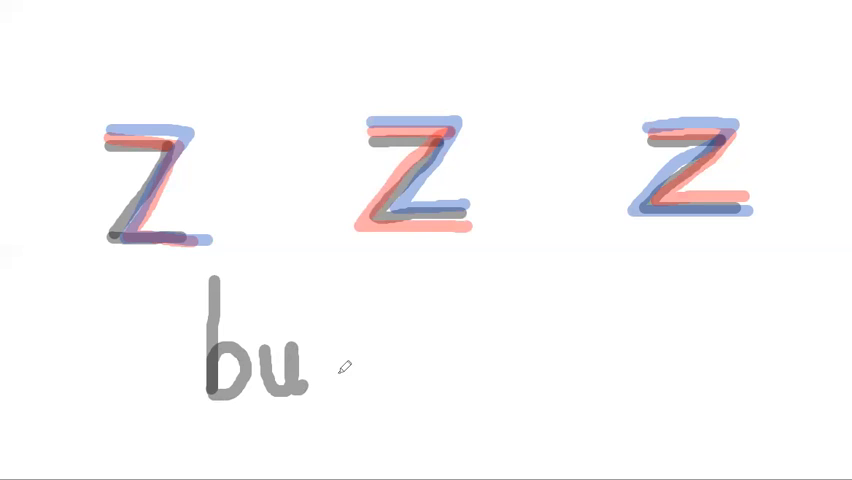
mouse_move(328, 344)
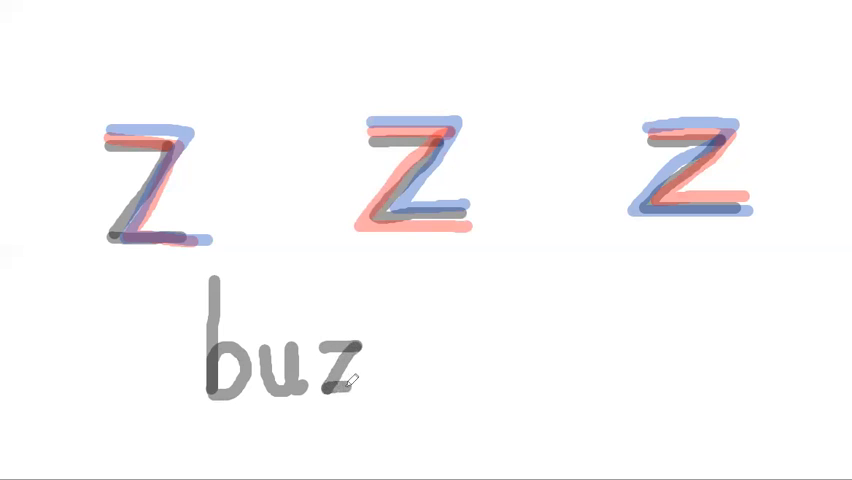
mouse_move(404, 374)
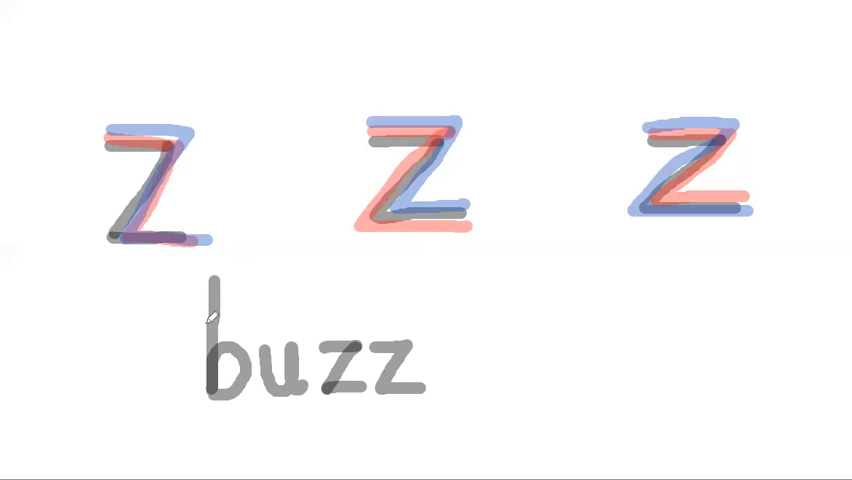
mouse_move(488, 320)
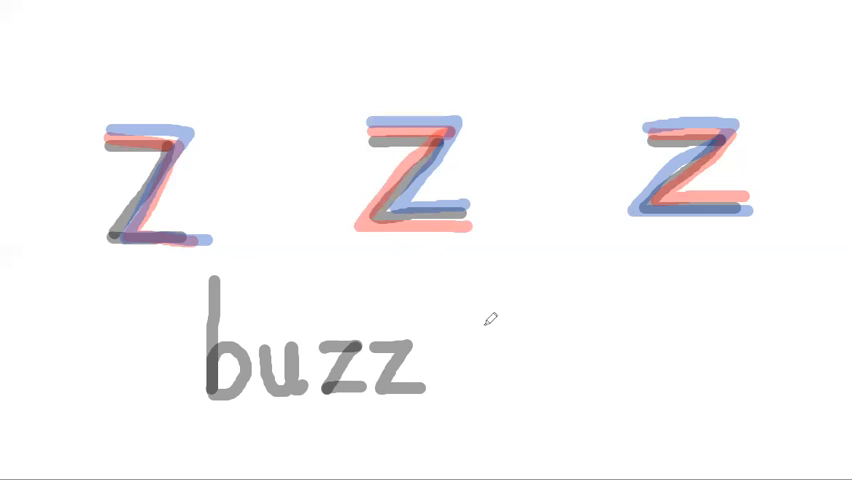
mouse_move(572, 328)
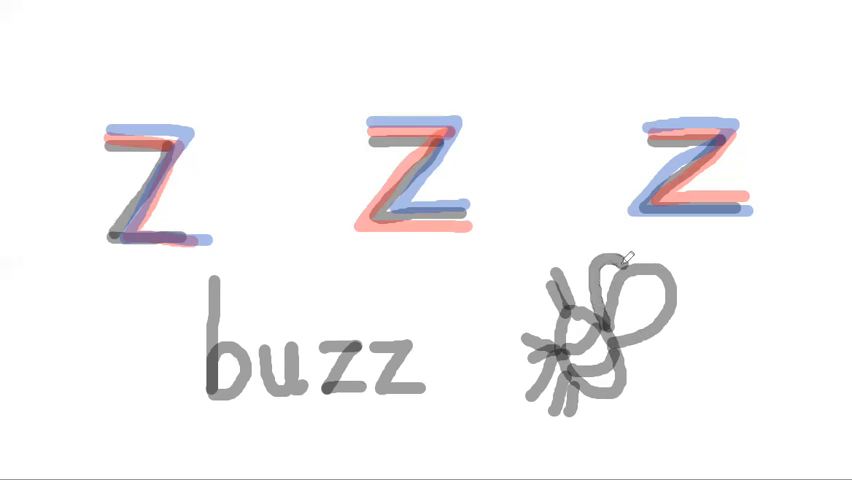
mouse_move(400, 48)
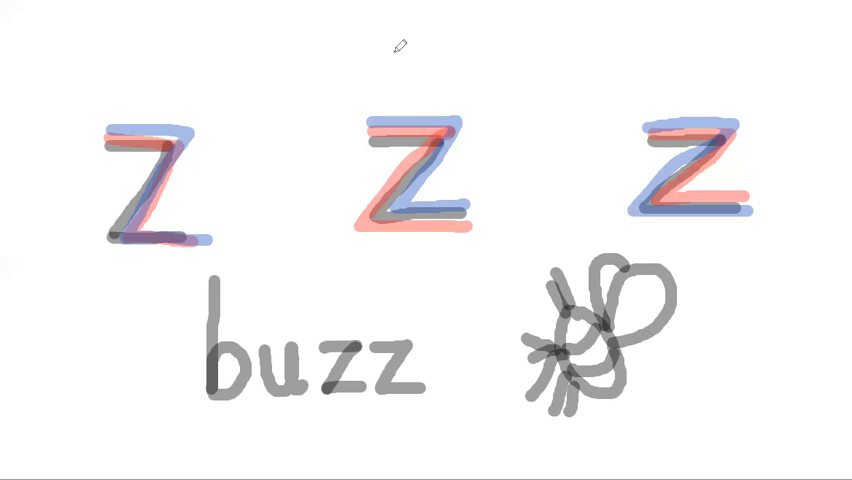
mouse_move(476, 48)
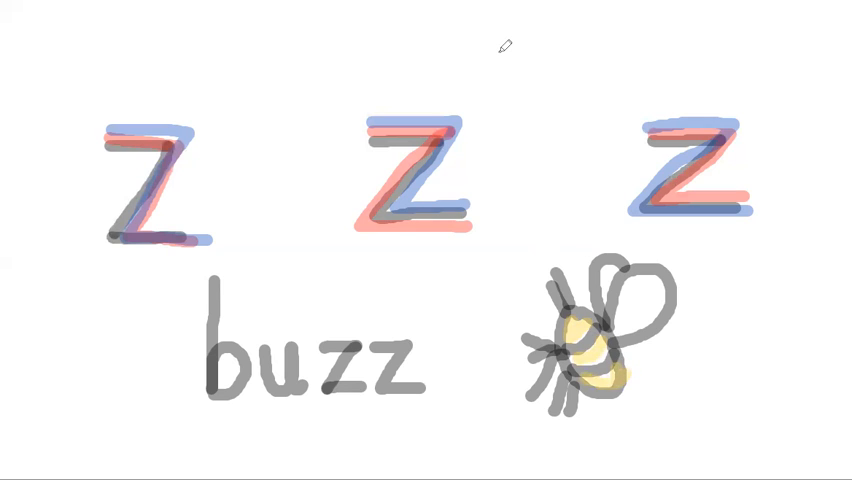
mouse_move(616, 392)
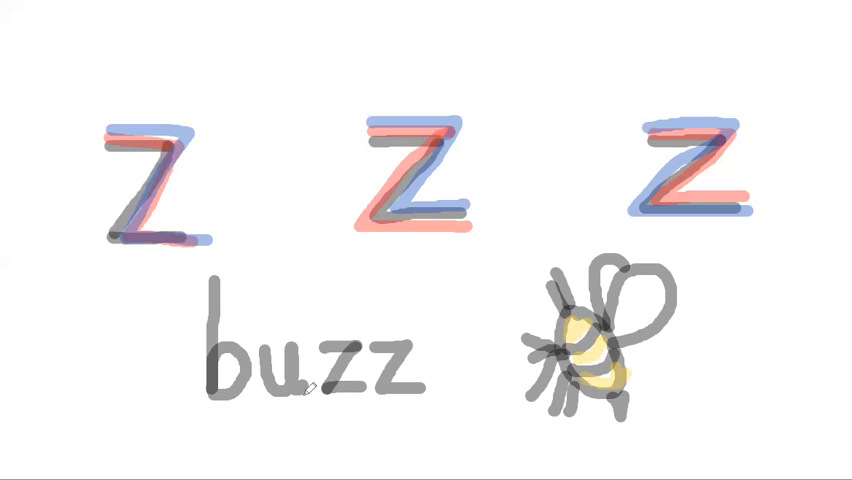
mouse_move(104, 324)
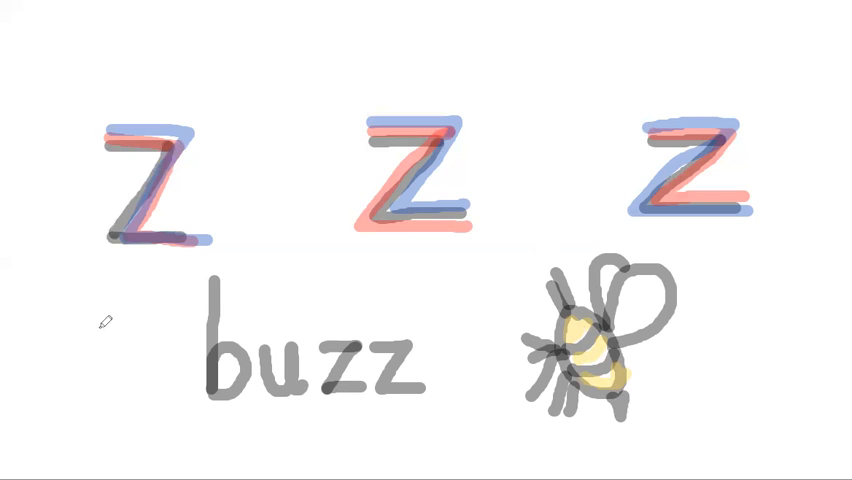